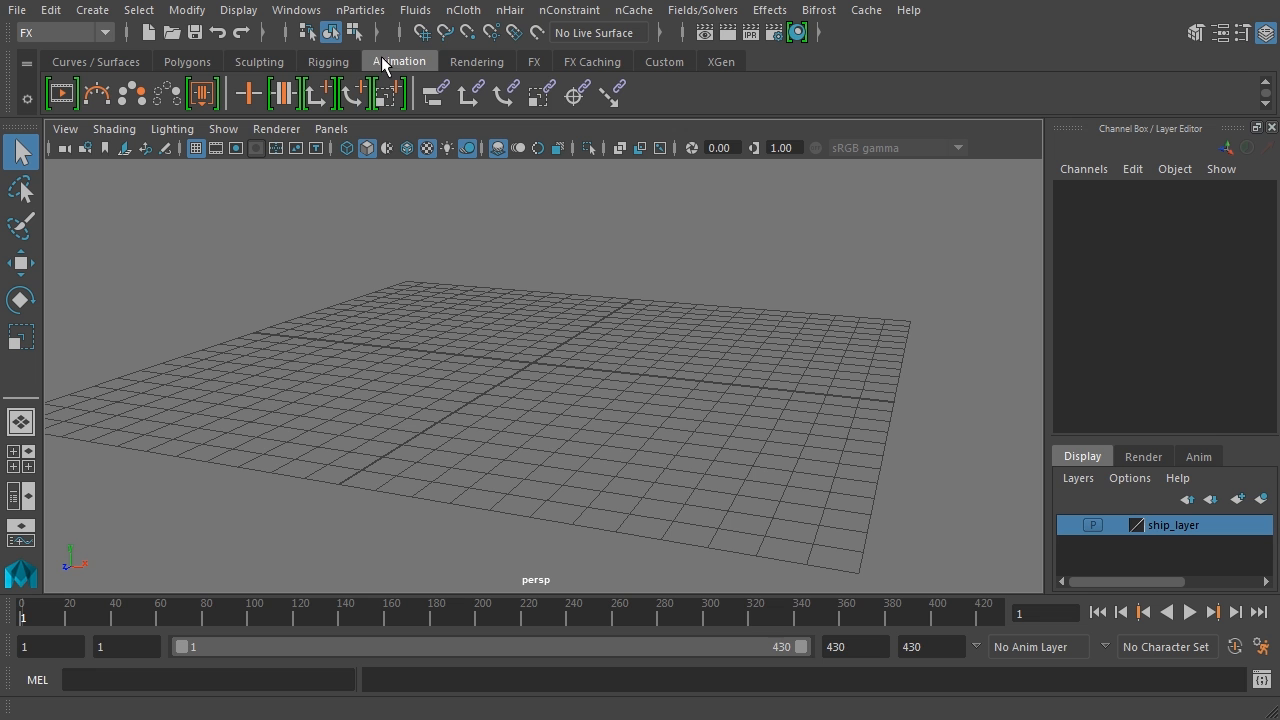
# Step: Turn on visibility for ship_layer in the Layer Editor to reveal the textured spaceship
pyautogui.click(187, 61)
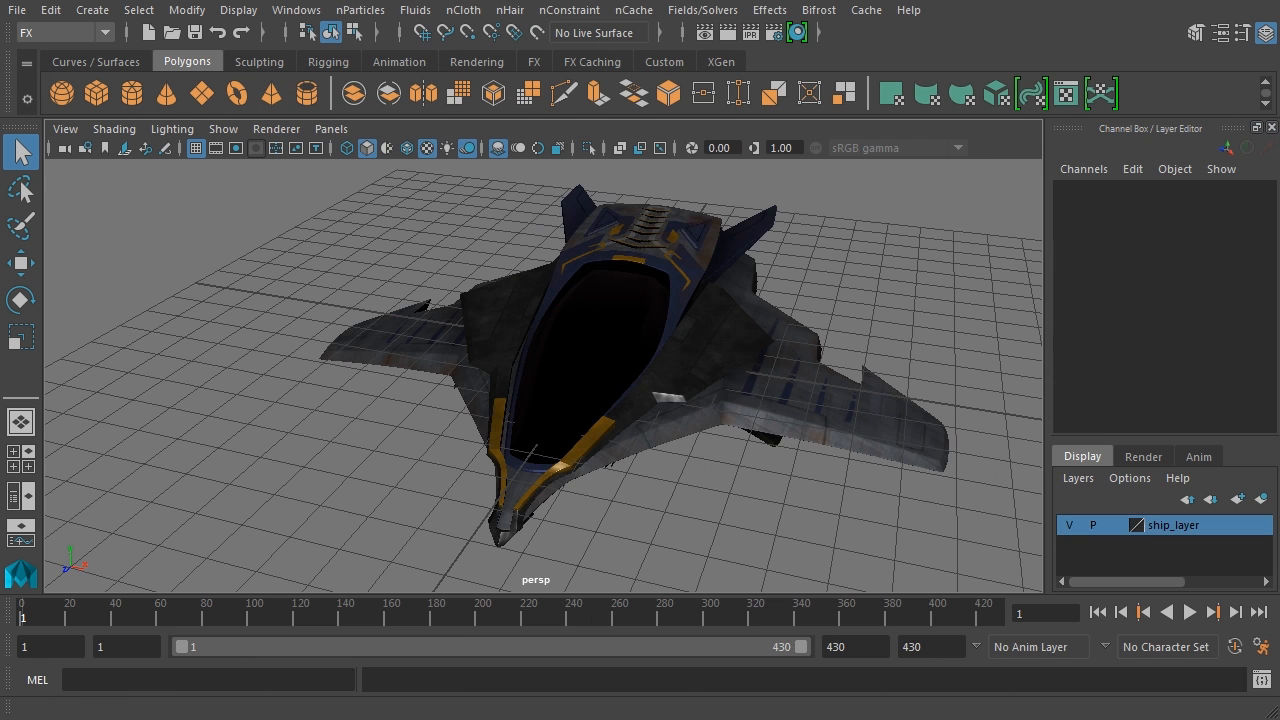
# Step: Extrude the selected panel faces on the front of the spaceship hull
pyautogui.click(21, 465)
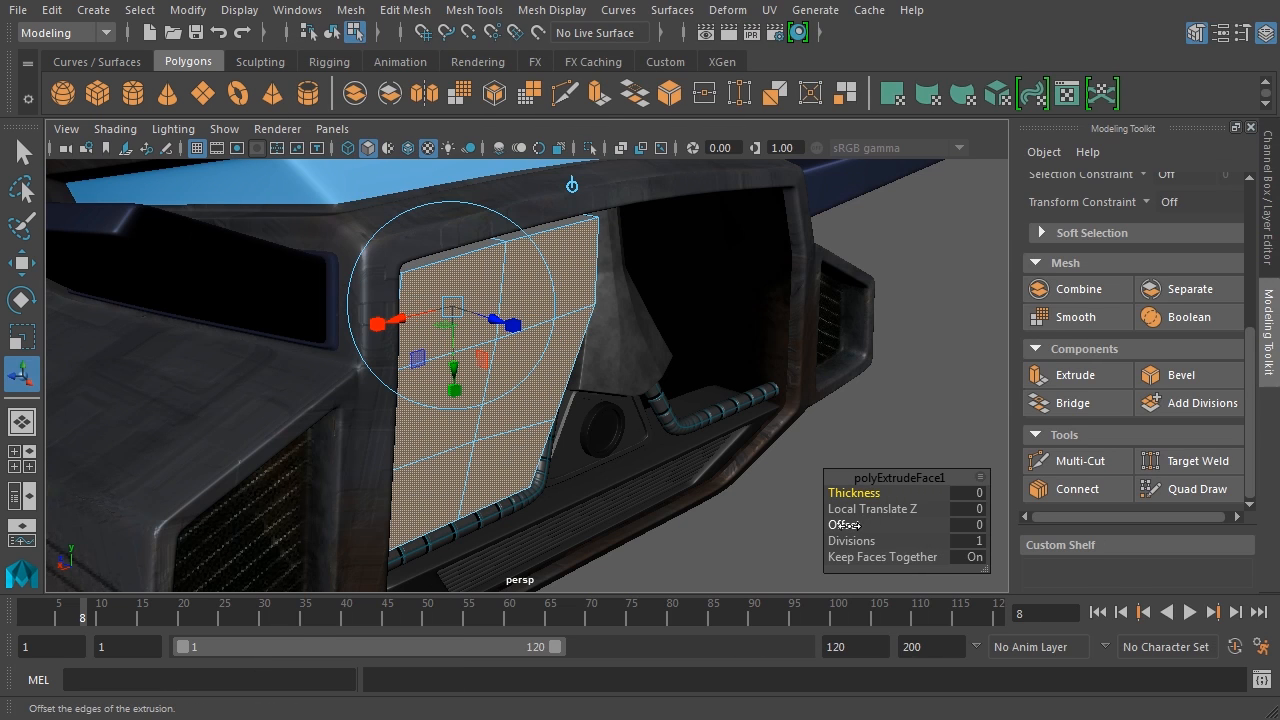
# Step: Drag the ship's move manipulator to place it above the desert terrain, left of the hill
pyautogui.moveTo(850, 525); pyautogui.dragTo(875, 525)
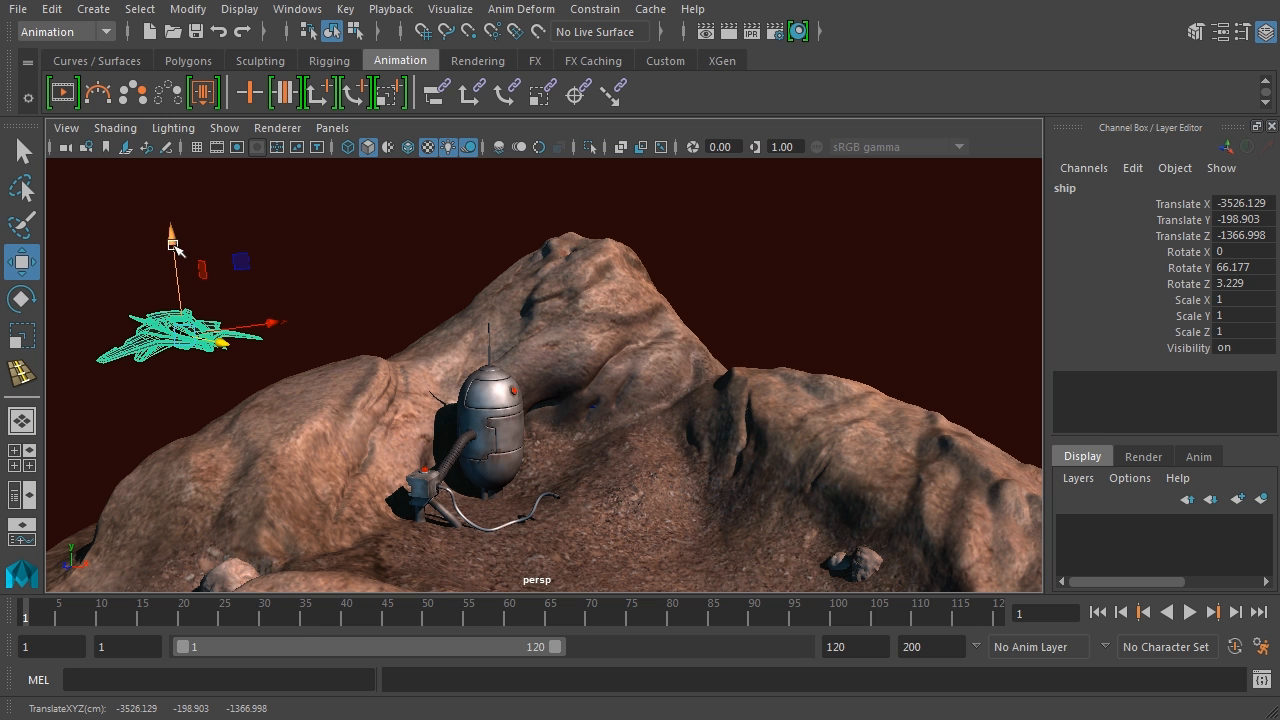
# Step: Lift the spaceship higher along the Y axis above the rocky hill
pyautogui.moveTo(190, 320); pyautogui.dragTo(205, 245)
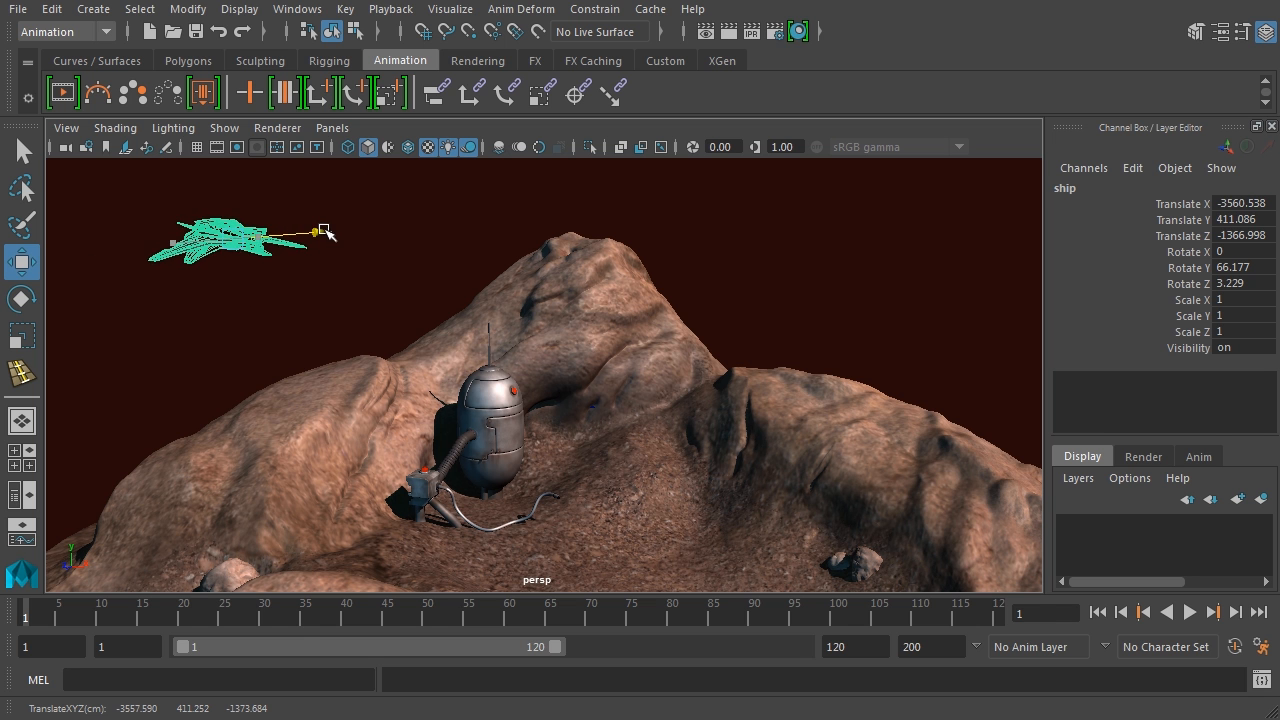
pyautogui.click(1189, 611)
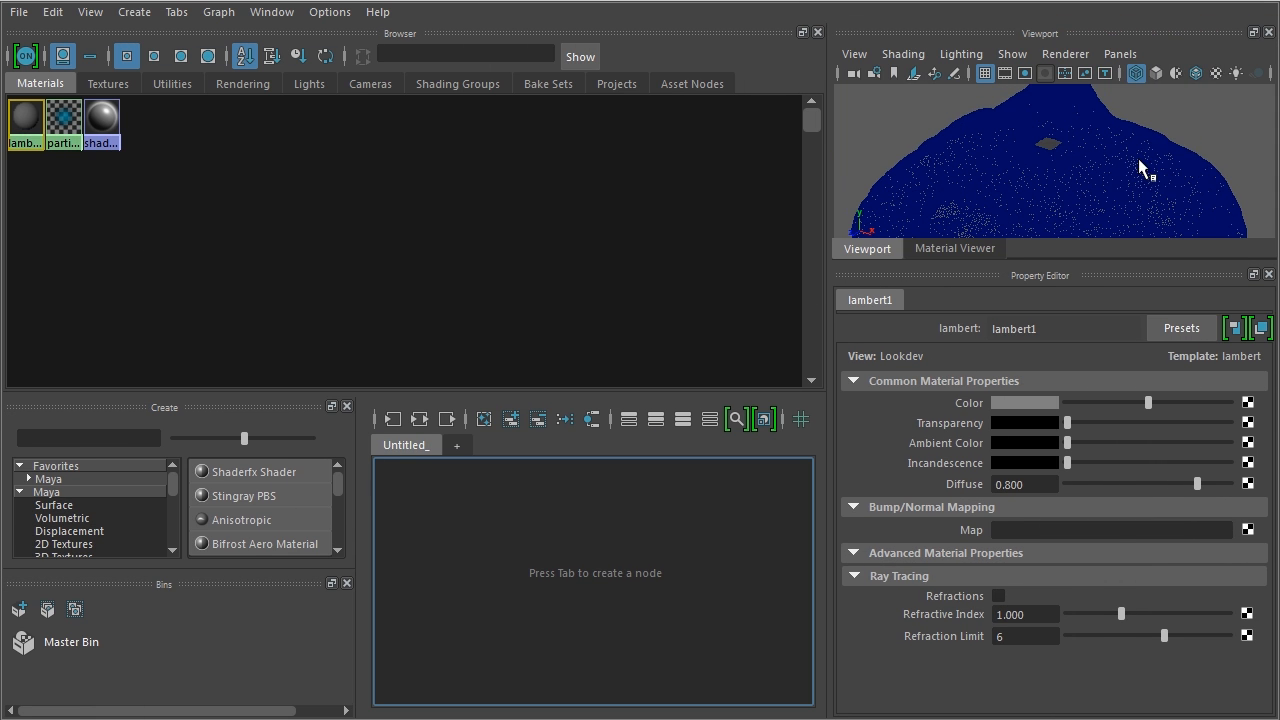
pyautogui.moveTo(1056, 297)
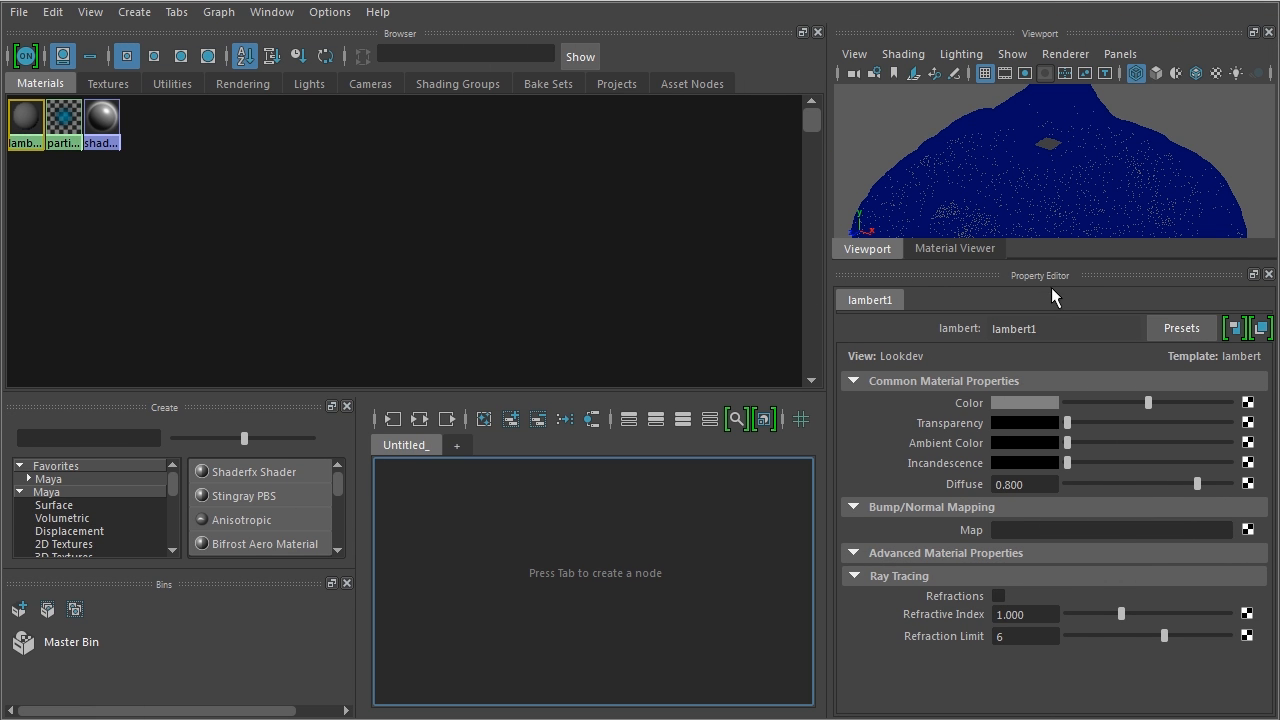
pyautogui.moveTo(1070, 152)
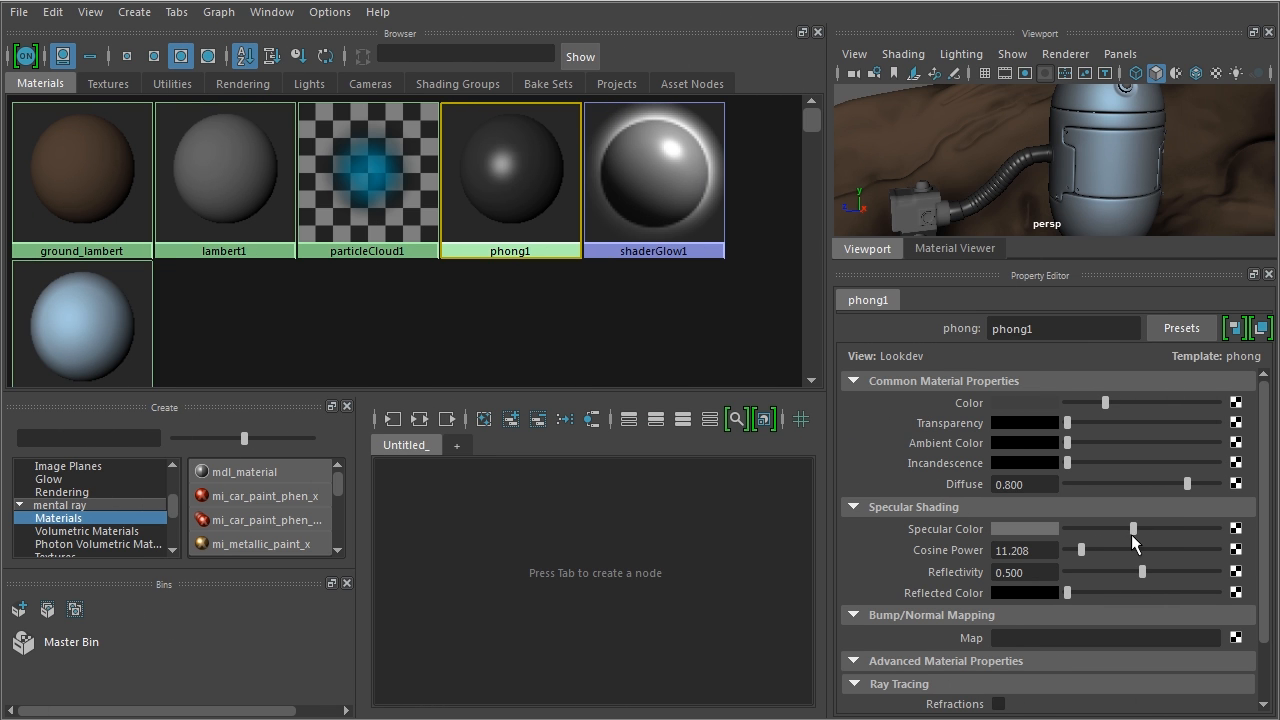
# Step: Adjust the phong1 material's Specular Color strength in the Property Editor
pyautogui.moveTo(1133, 528); pyautogui.dragTo(1148, 528)
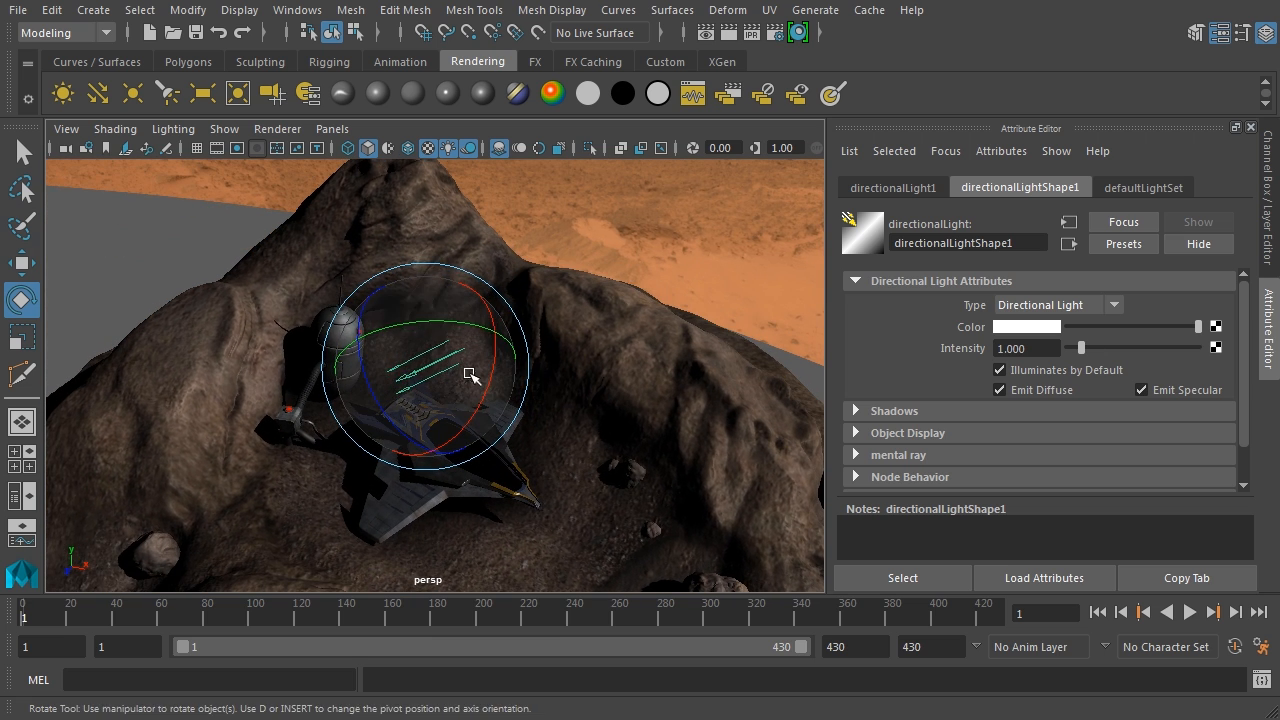
# Step: Rotate directionalLight1 to aim down at the ship and pod, then move it over the hill
pyautogui.moveTo(470, 378); pyautogui.dragTo(470, 353)
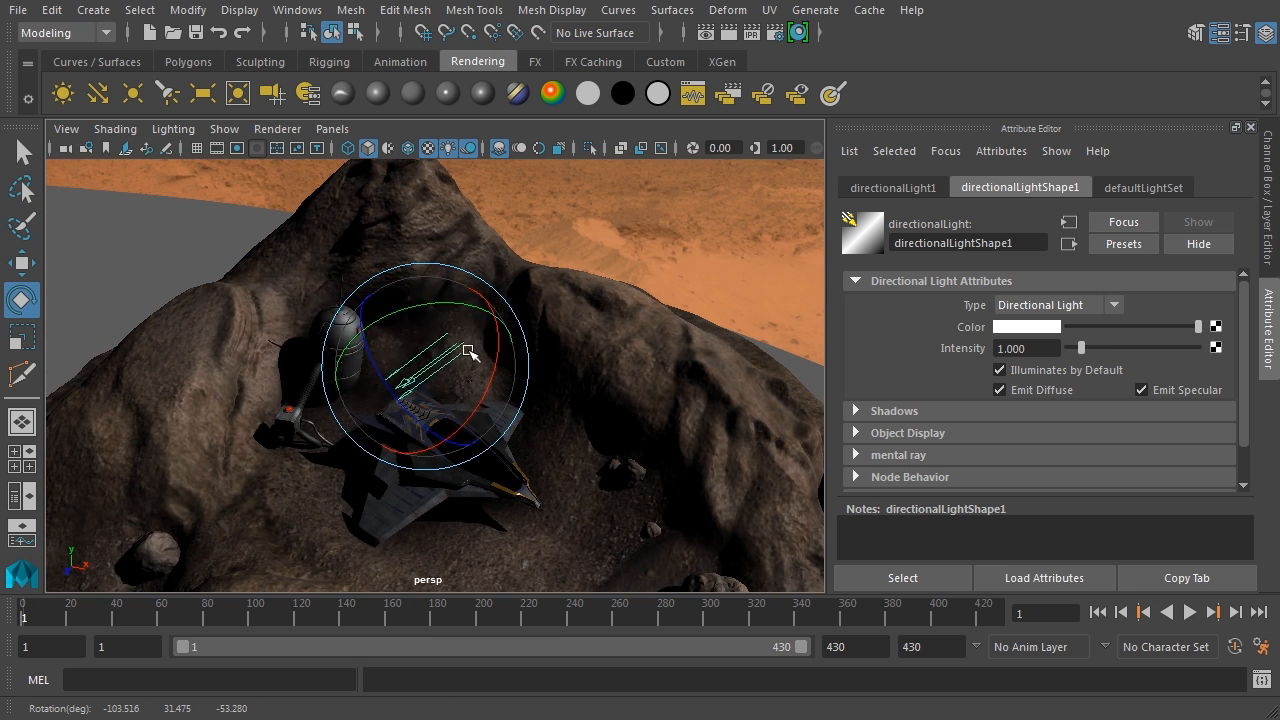
pyautogui.moveTo(470, 352); pyautogui.dragTo(518, 415)
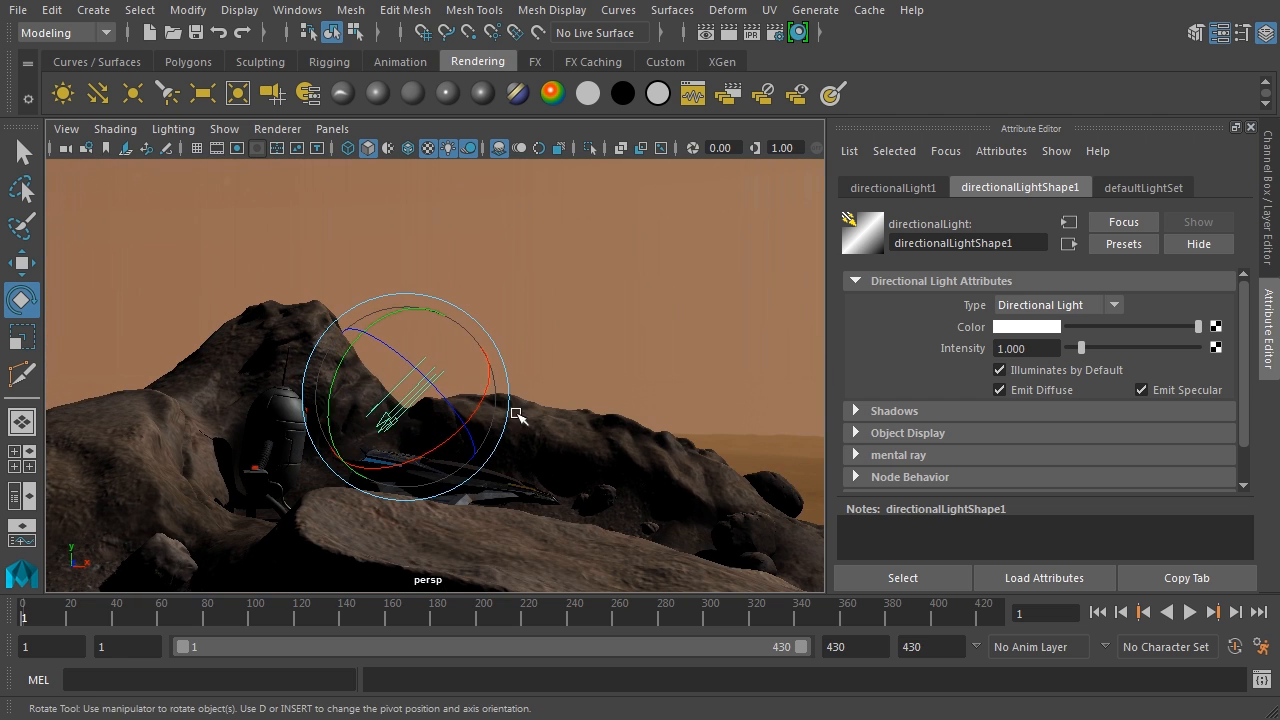
pyautogui.moveTo(517, 415); pyautogui.dragTo(455, 338)
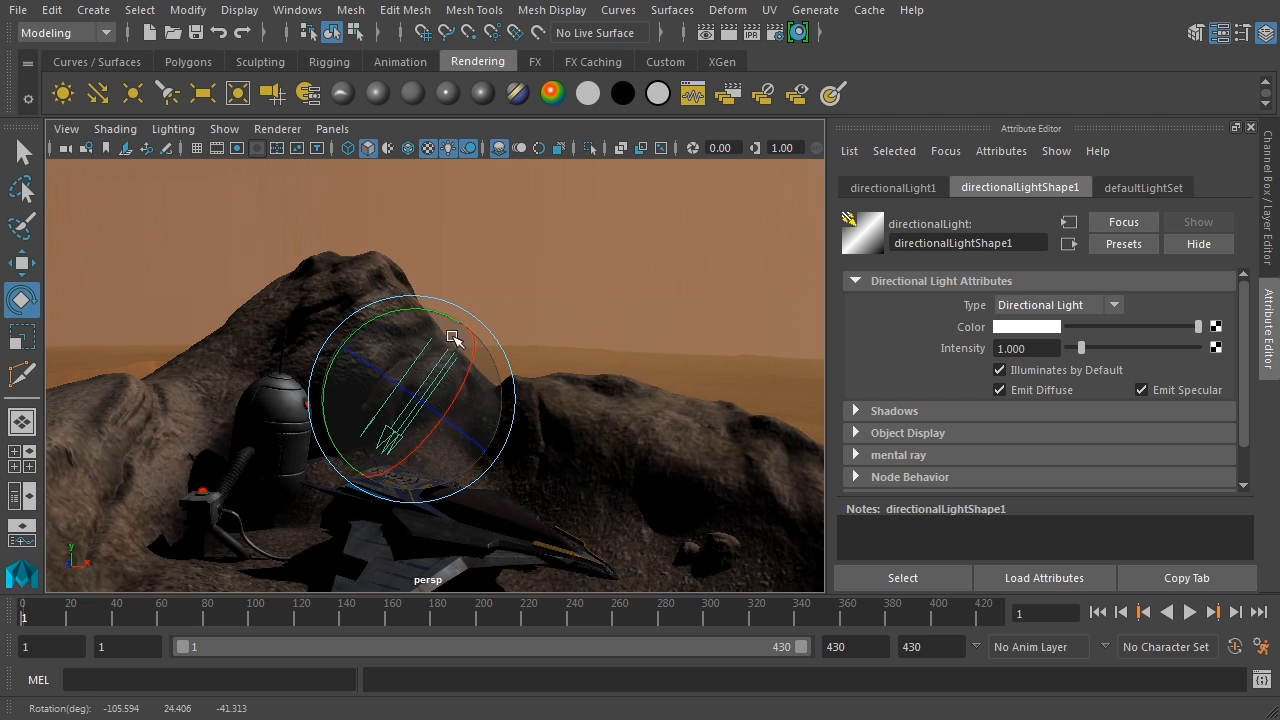
pyautogui.moveTo(455, 337); pyautogui.dragTo(472, 349)
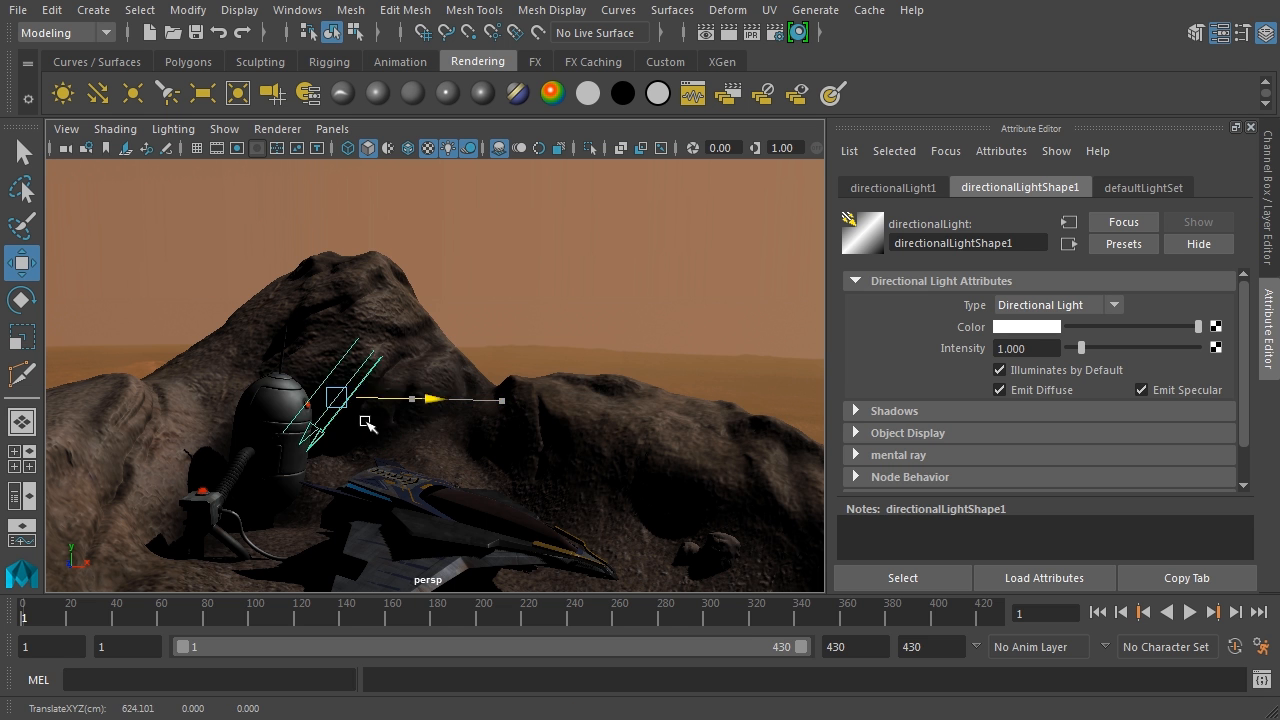
pyautogui.moveTo(335, 400); pyautogui.dragTo(475, 400)
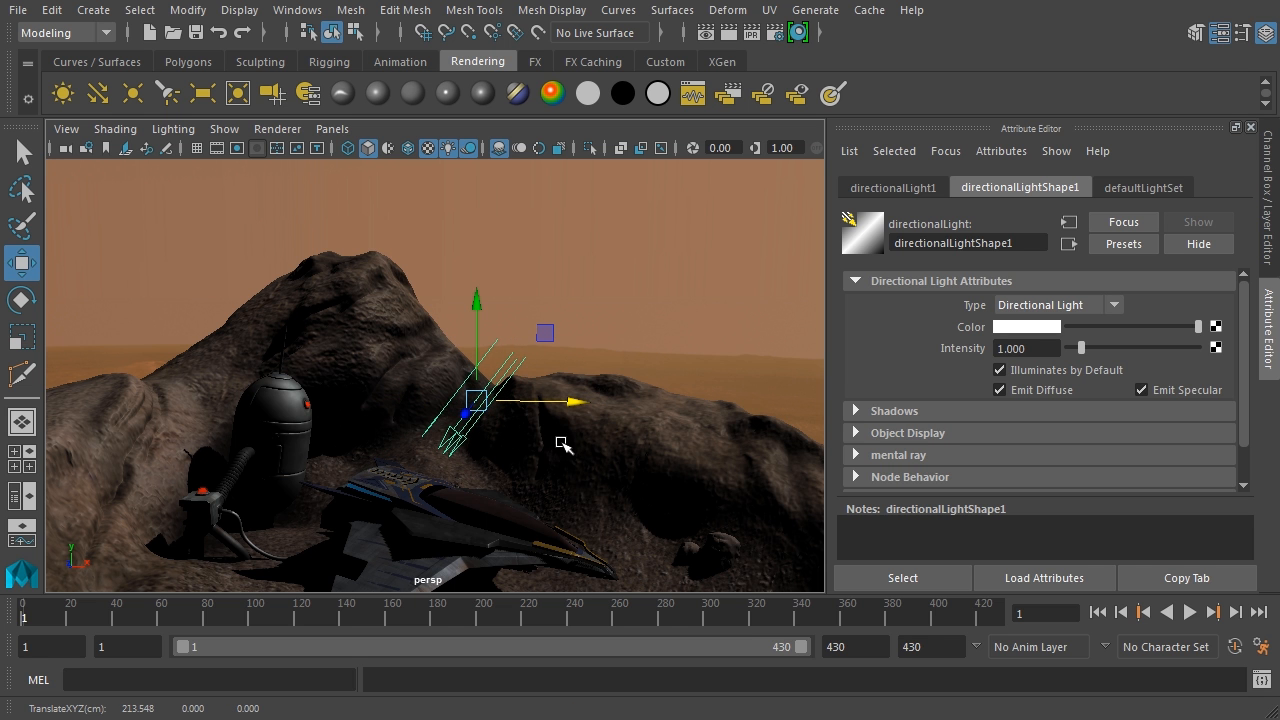